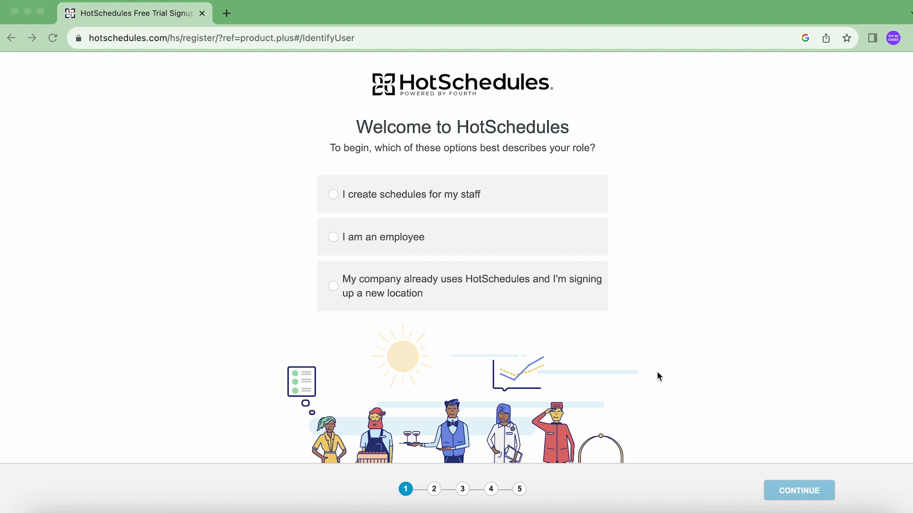
{"action": "mouse_move", "coordinate": [657, 154]}
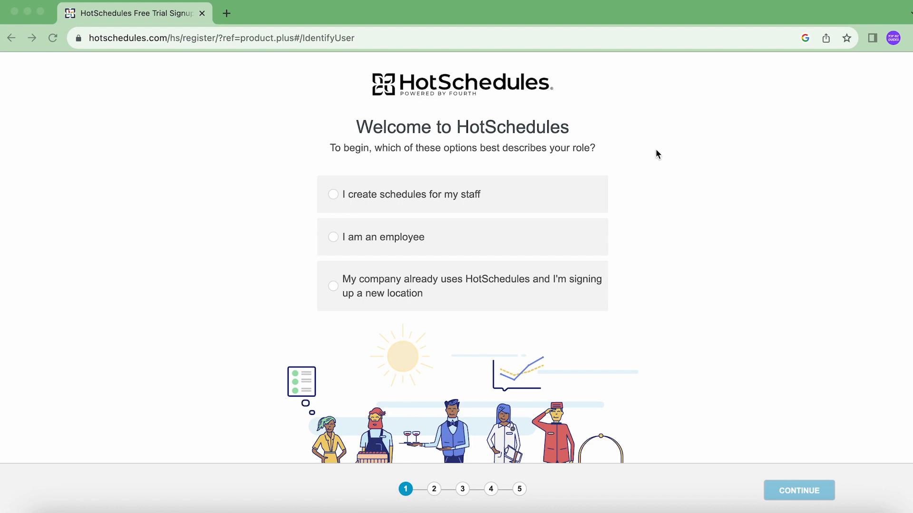
{"action": "mouse_move", "coordinate": [718, 375]}
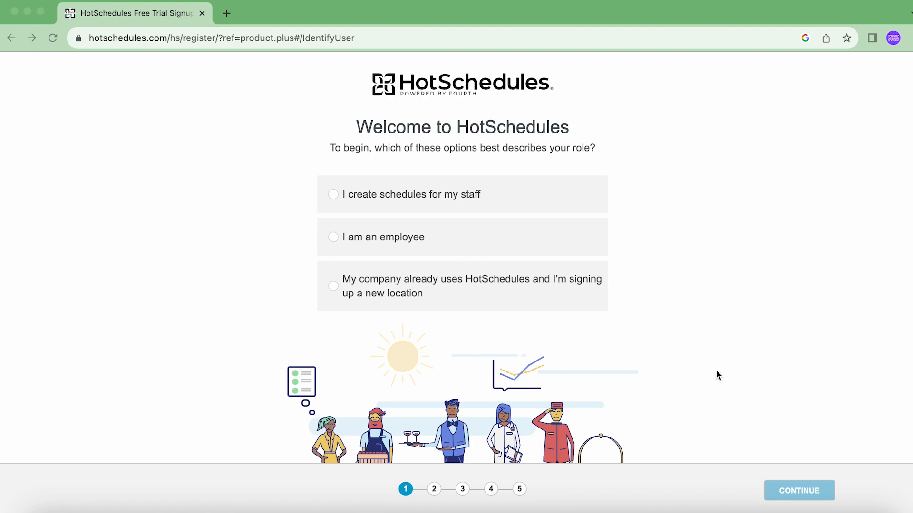
{"action": "mouse_move", "coordinate": [620, 301]}
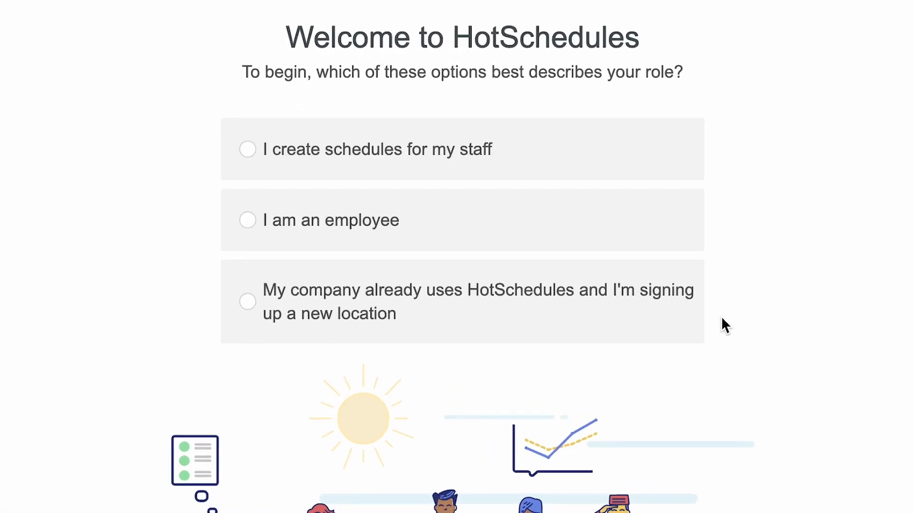
{"action": "mouse_move", "coordinate": [613, 215]}
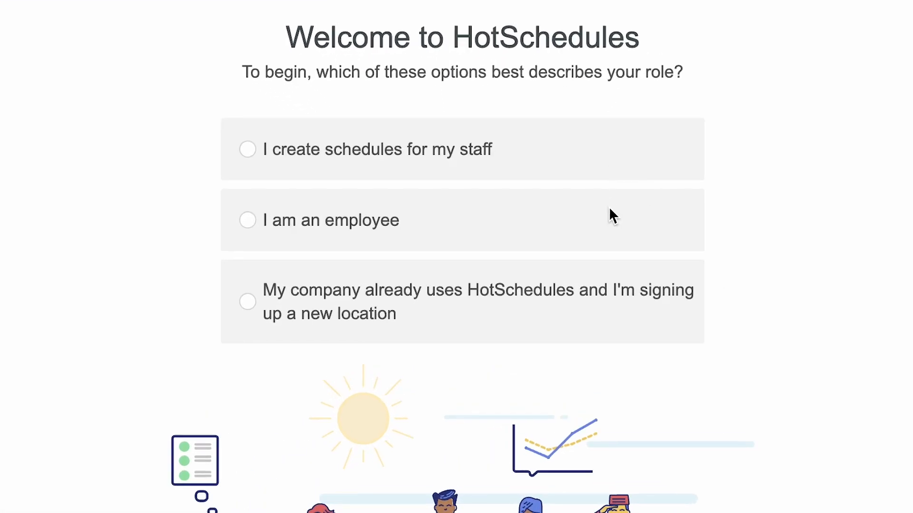
{"action": "mouse_move", "coordinate": [603, 316]}
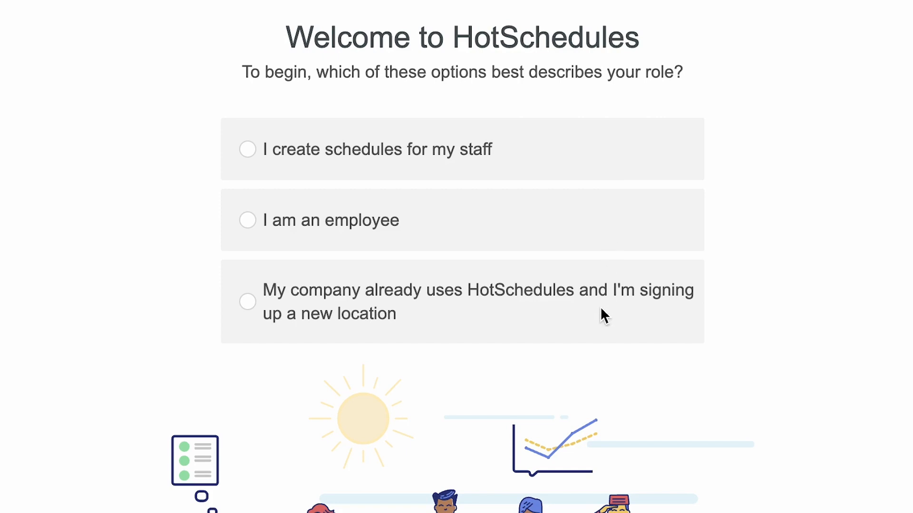
{"action": "mouse_move", "coordinate": [379, 126]}
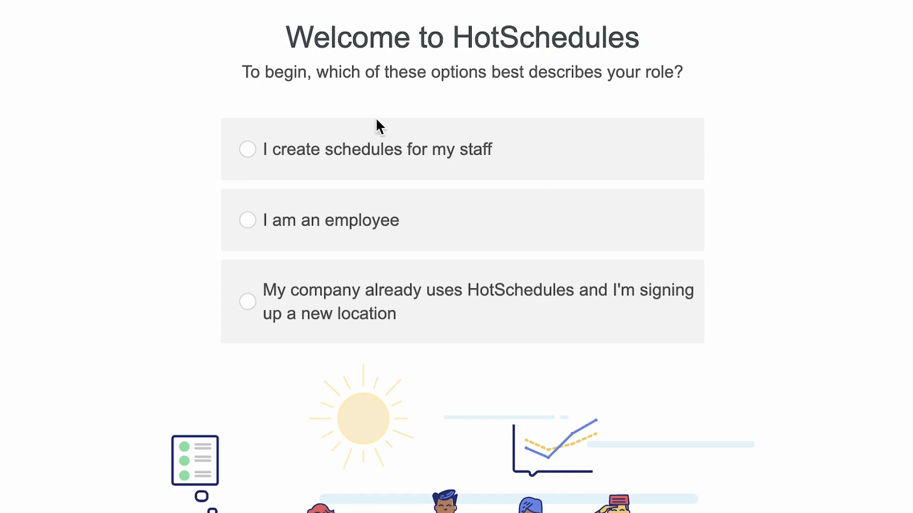
Choose the 'I create schedules for my staff' role to begin the free trial signup.
{"action": "left_click", "coordinate": [247, 149]}
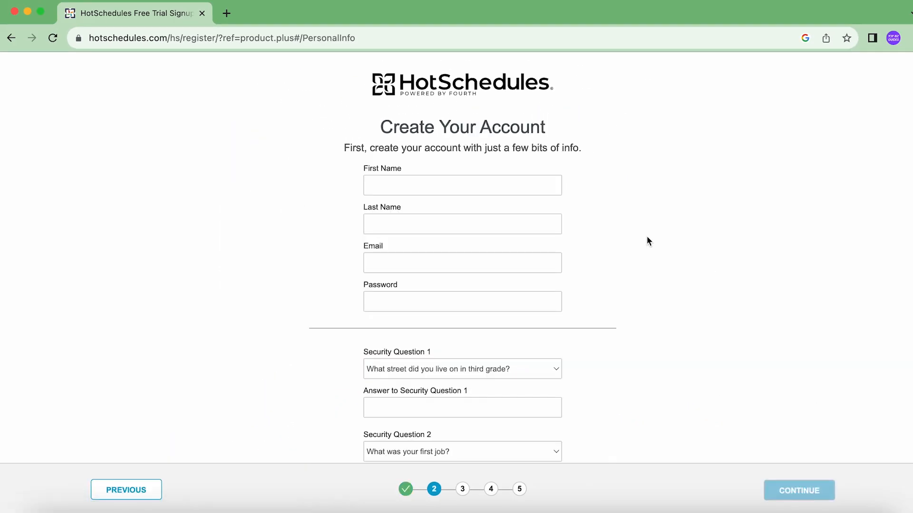
{"action": "mouse_move", "coordinate": [621, 218]}
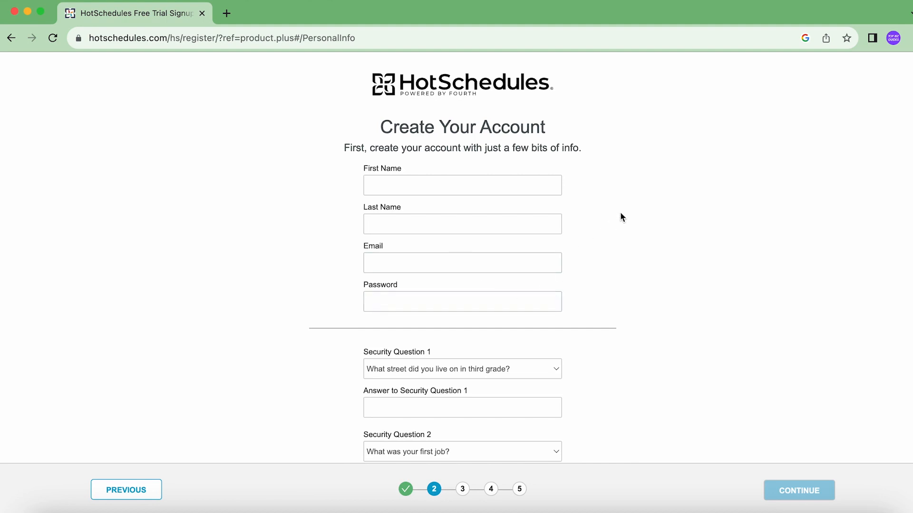
Scroll through the Create Your Account form and continue to store setup.
{"action": "scroll", "scroll_direction": "down", "scroll_amount": 3}
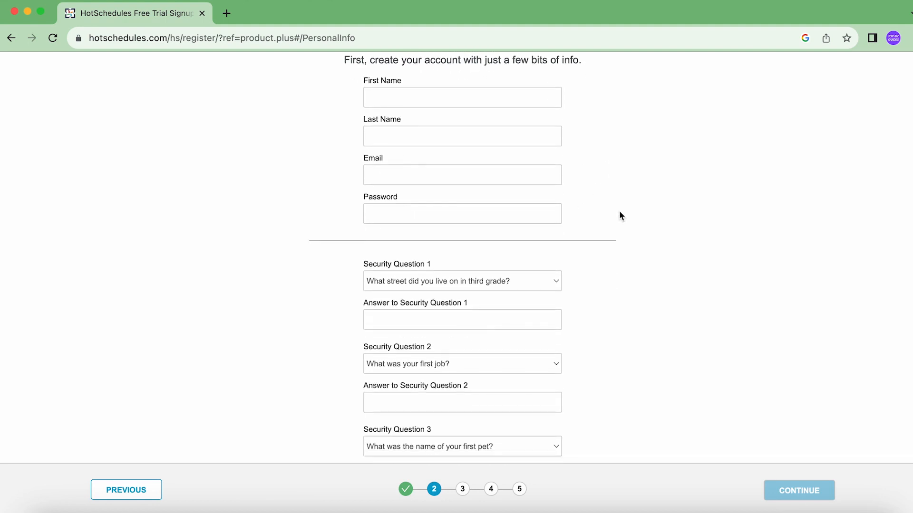
{"action": "mouse_move", "coordinate": [644, 287]}
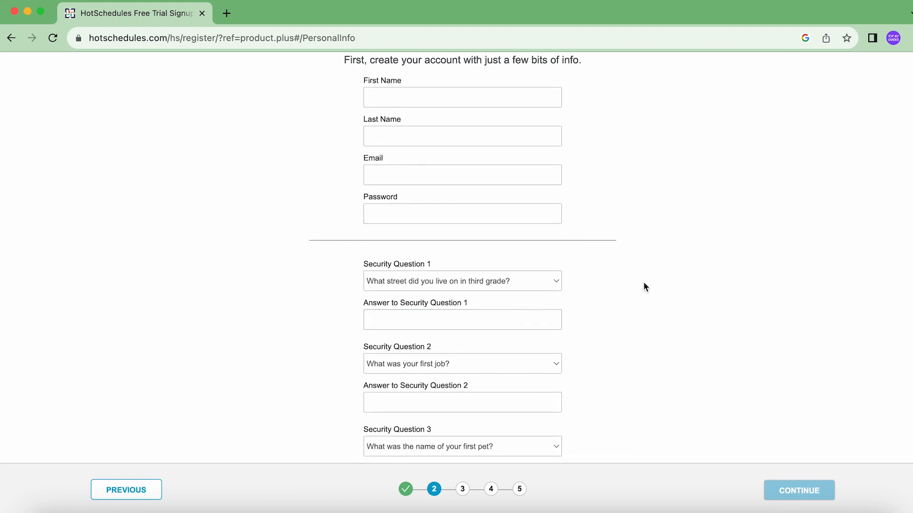
{"action": "left_click", "coordinate": [798, 490]}
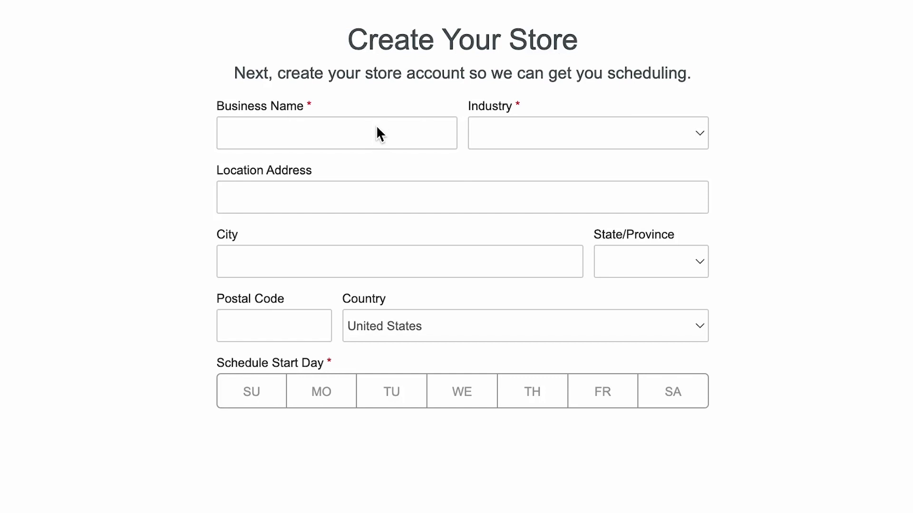
Name the store Top Biz Guides, set industry Entertainment / Recreation, and start weeks Monday.
{"action": "type", "text": "Top B"}
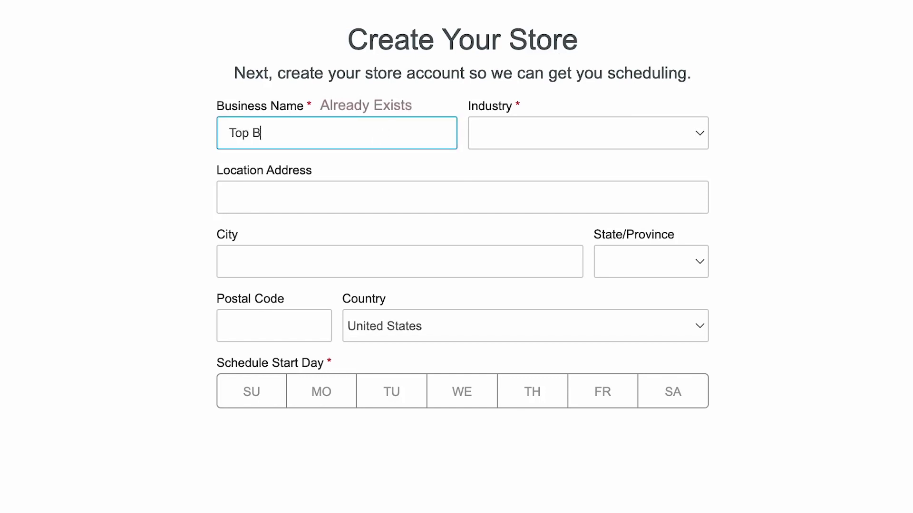
{"action": "left_click", "coordinate": [587, 133]}
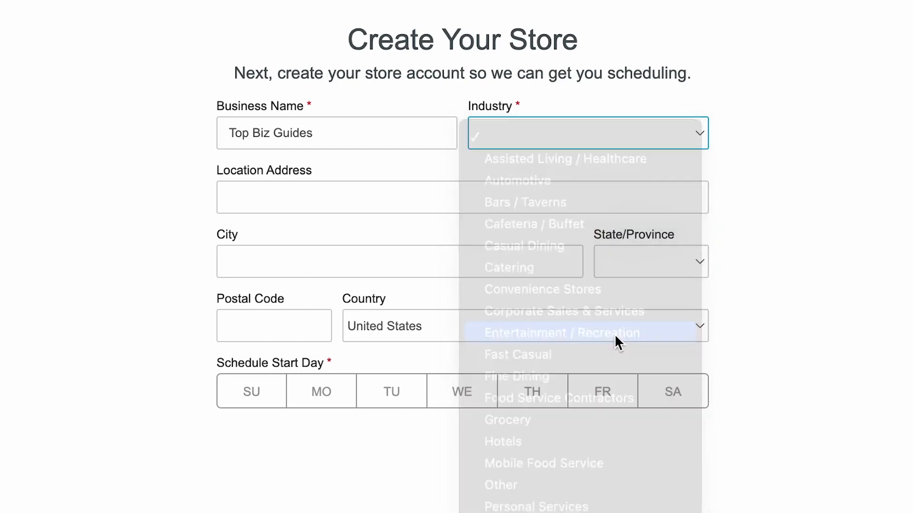
{"action": "left_click", "coordinate": [553, 333]}
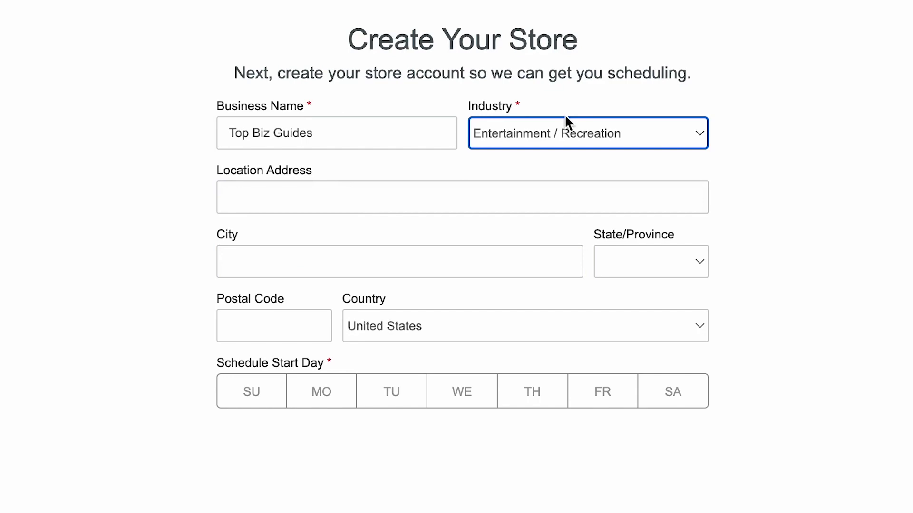
{"action": "mouse_move", "coordinate": [289, 391]}
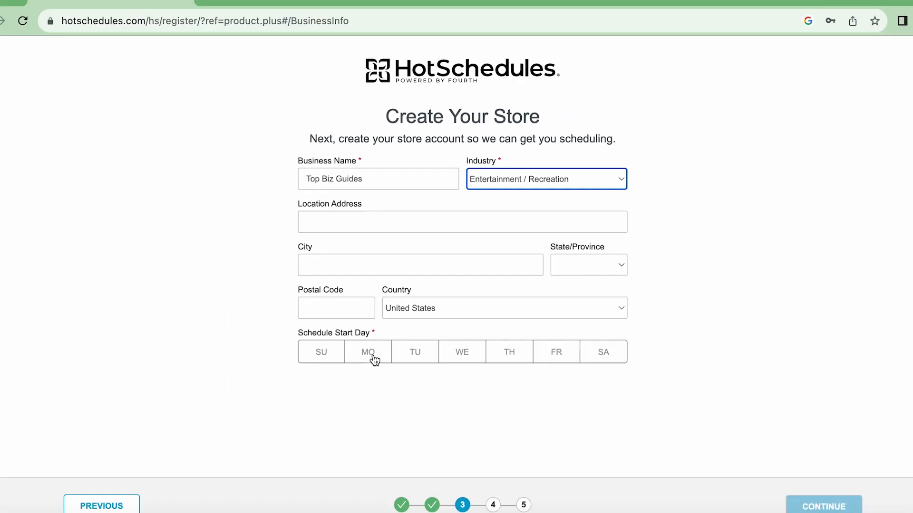
{"action": "left_click", "coordinate": [822, 504]}
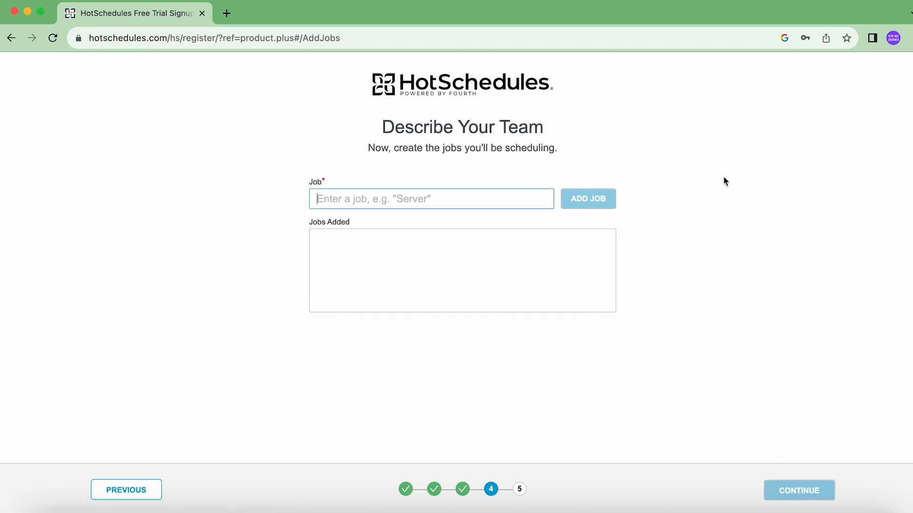
Add the Reviewer and Supervisor jobs and complete the jobs step.
{"action": "type", "text": "R"}
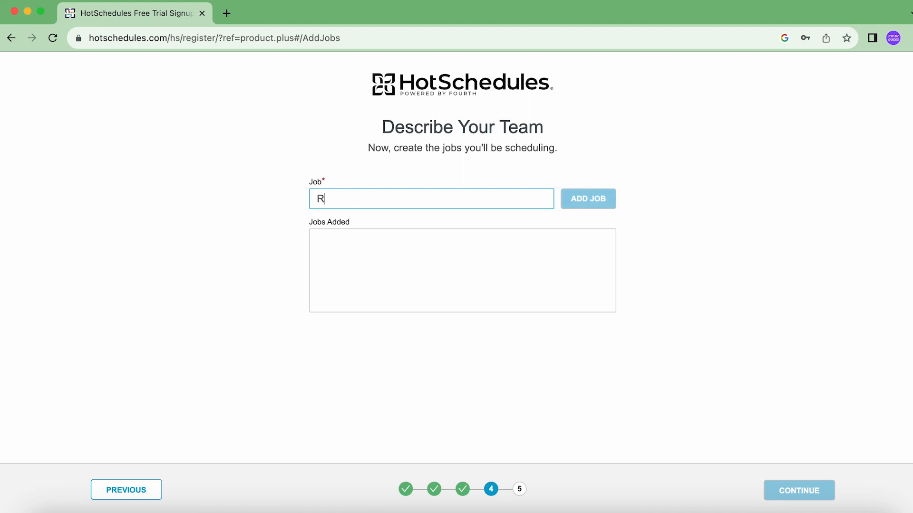
{"action": "left_click", "coordinate": [588, 199]}
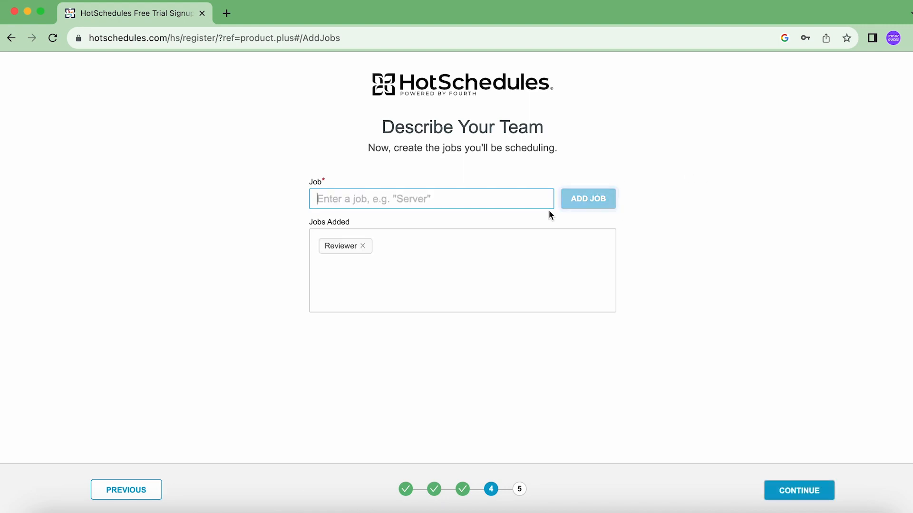
{"action": "type", "text": "Supervisor"}
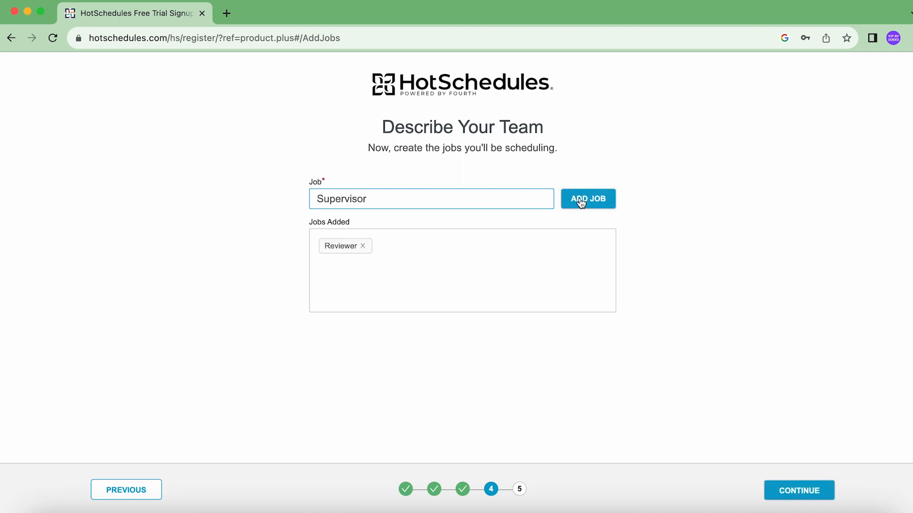
{"action": "left_click", "coordinate": [588, 199]}
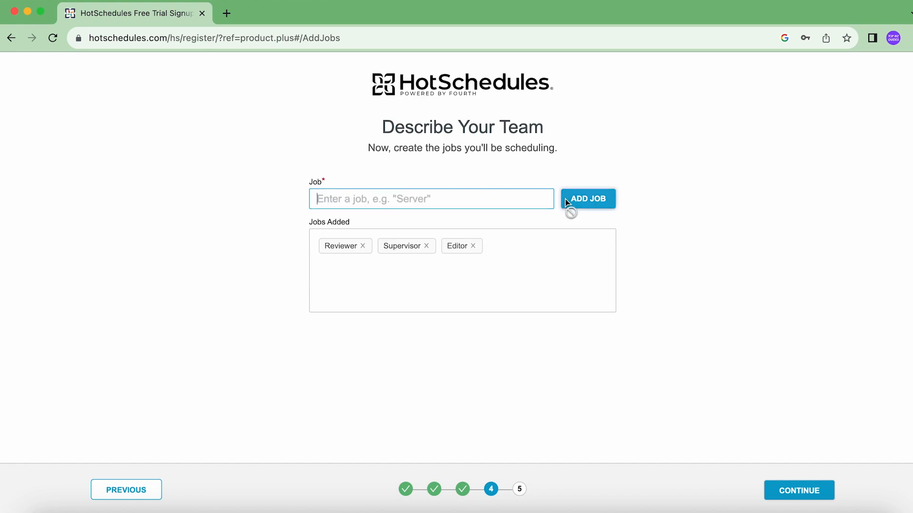
{"action": "mouse_move", "coordinate": [703, 264]}
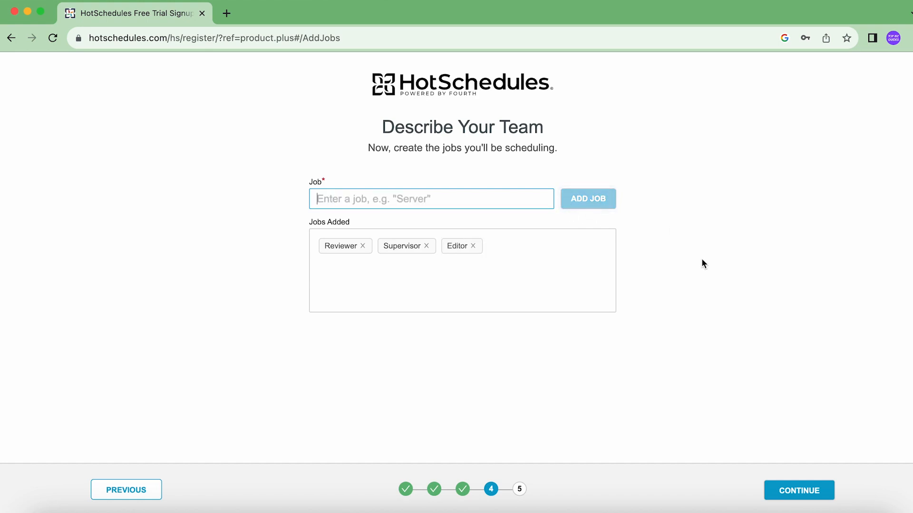
{"action": "mouse_move", "coordinate": [801, 469]}
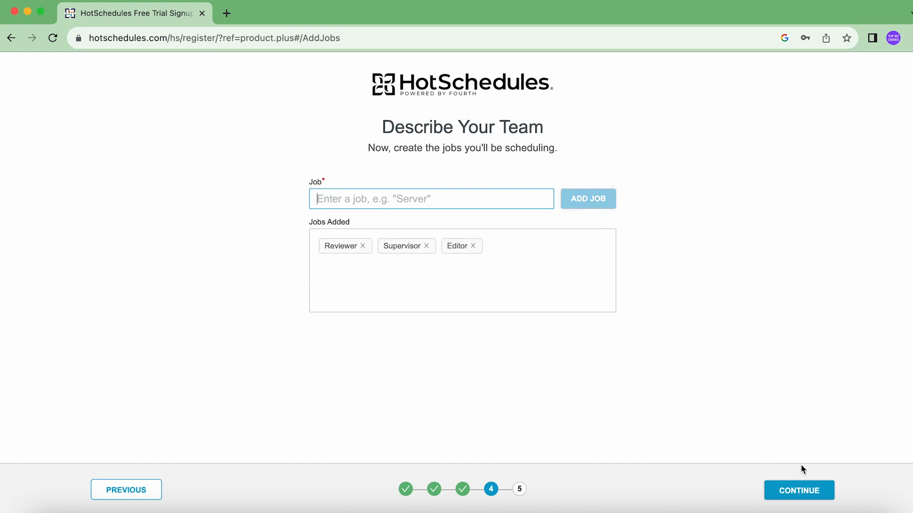
{"action": "left_click", "coordinate": [798, 490]}
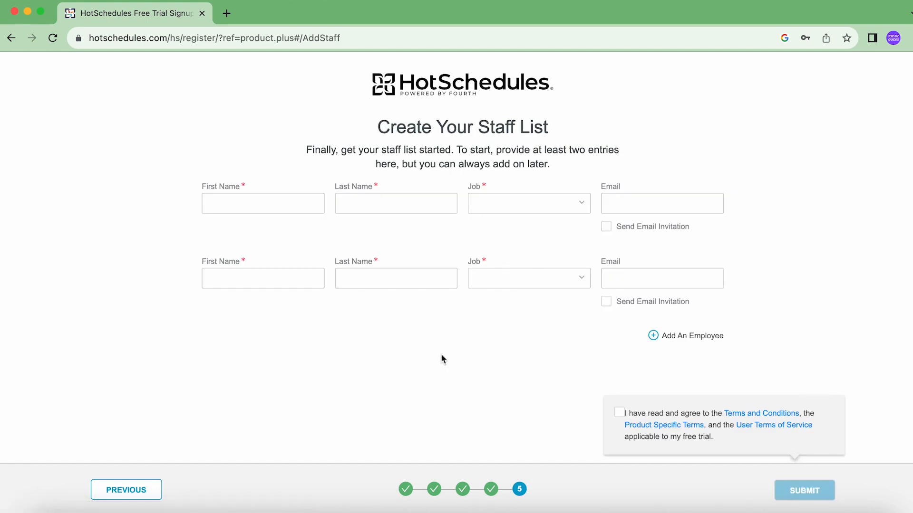
{"action": "left_click", "coordinate": [262, 203]}
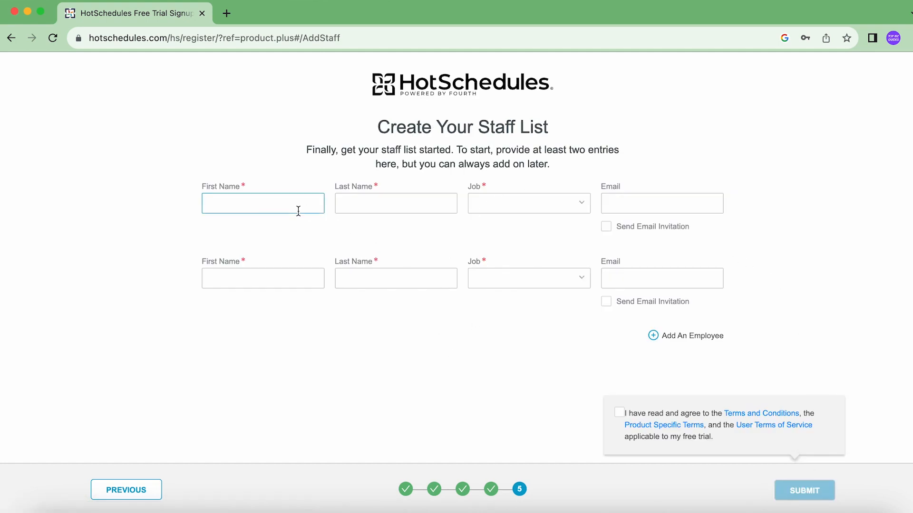
{"action": "type", "text": "Seth"}
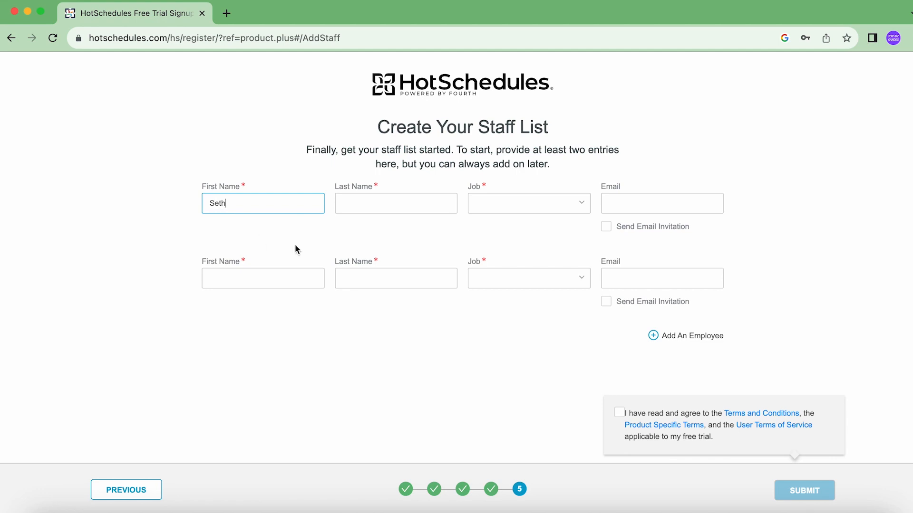
{"action": "type", "text": "Hills"}
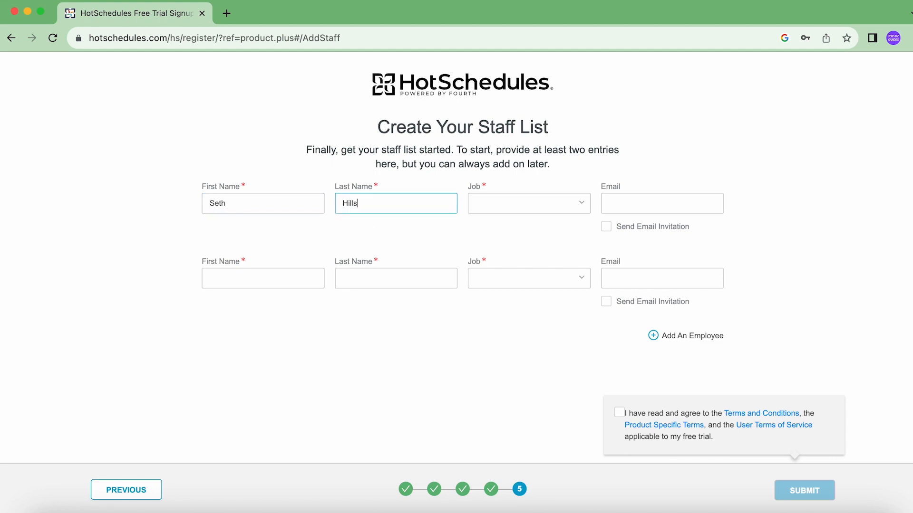
{"action": "mouse_move", "coordinate": [540, 184]}
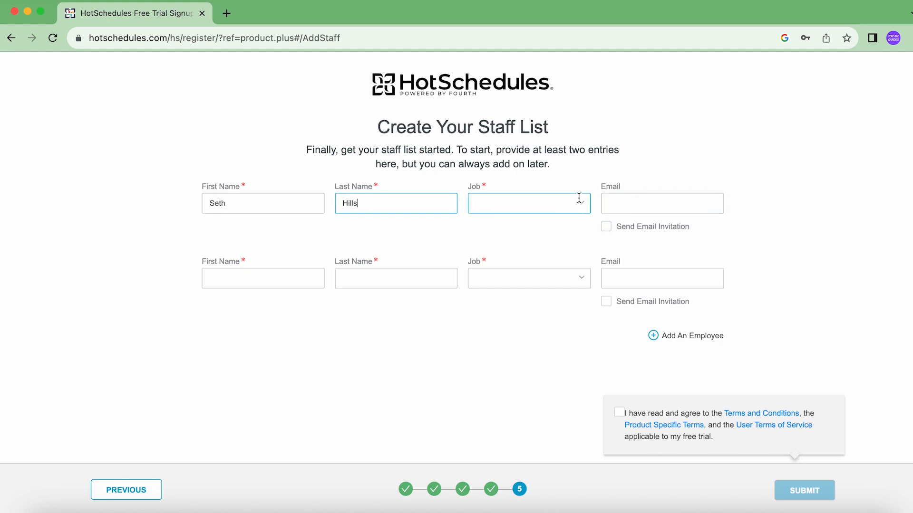
{"action": "left_click", "coordinate": [526, 203]}
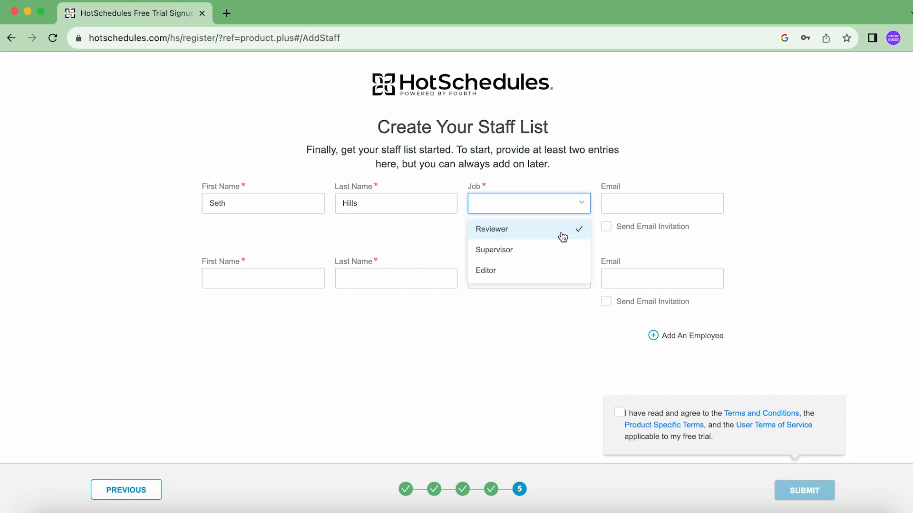
{"action": "type", "text": "Ma"}
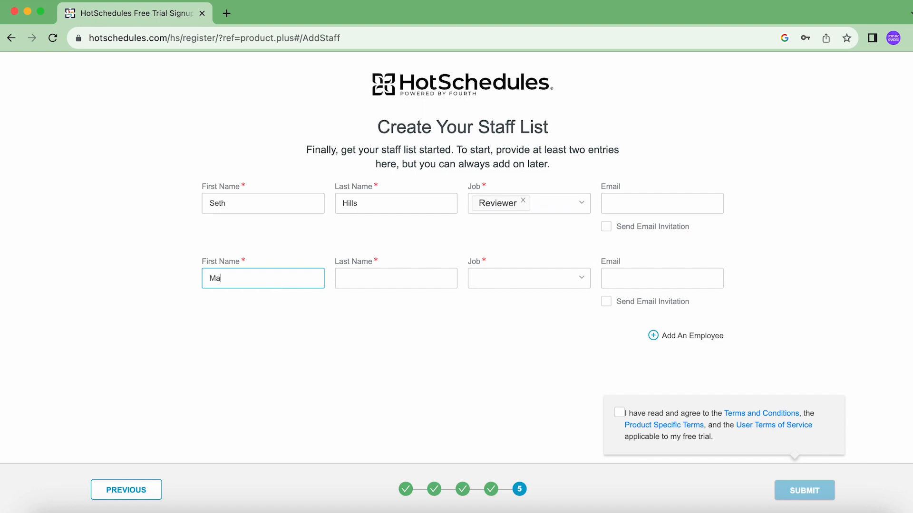
{"action": "left_click", "coordinate": [527, 277]}
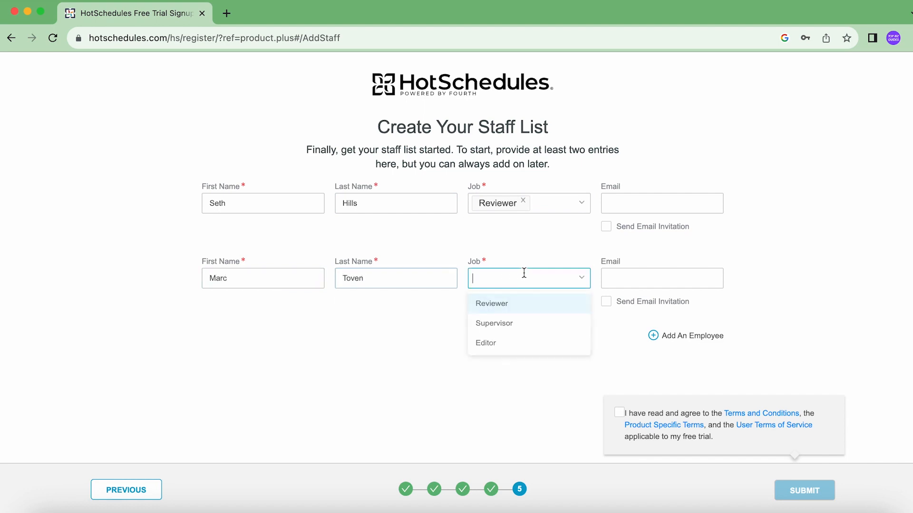
{"action": "left_click", "coordinate": [485, 342]}
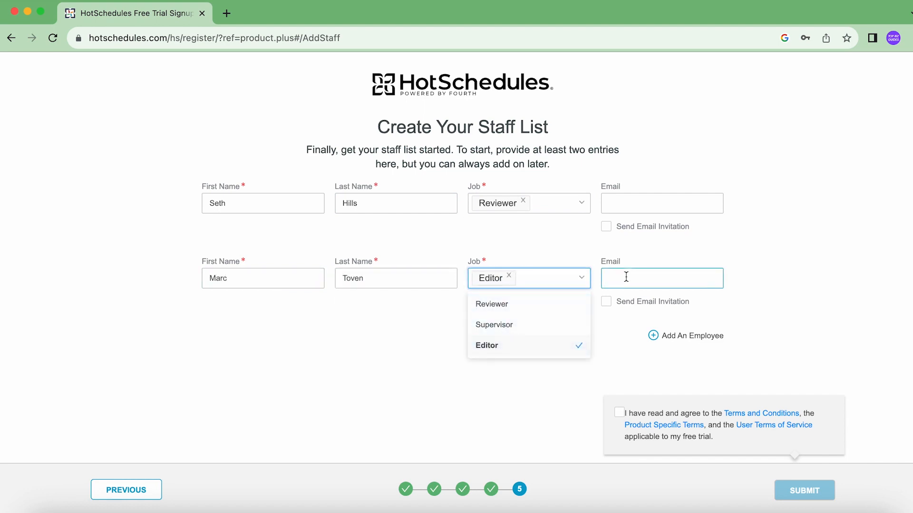
{"action": "left_click", "coordinate": [685, 336]}
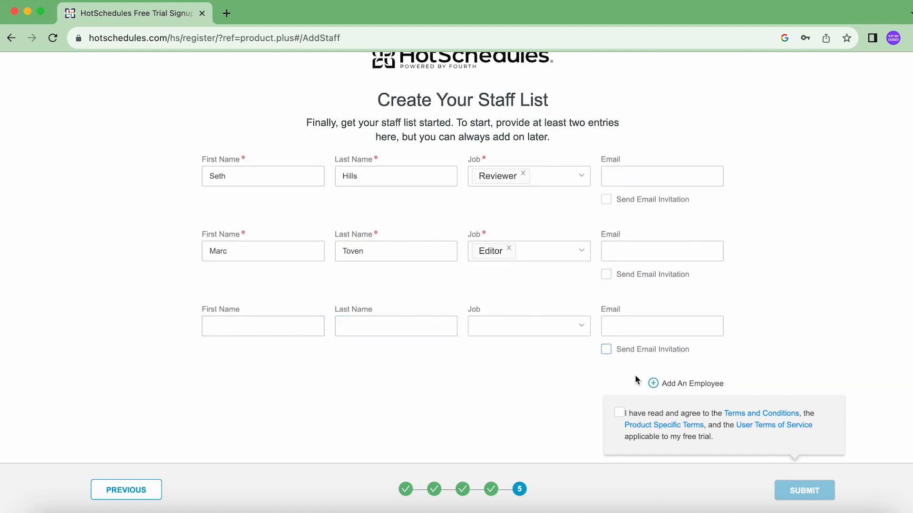
{"action": "left_click", "coordinate": [262, 326]}
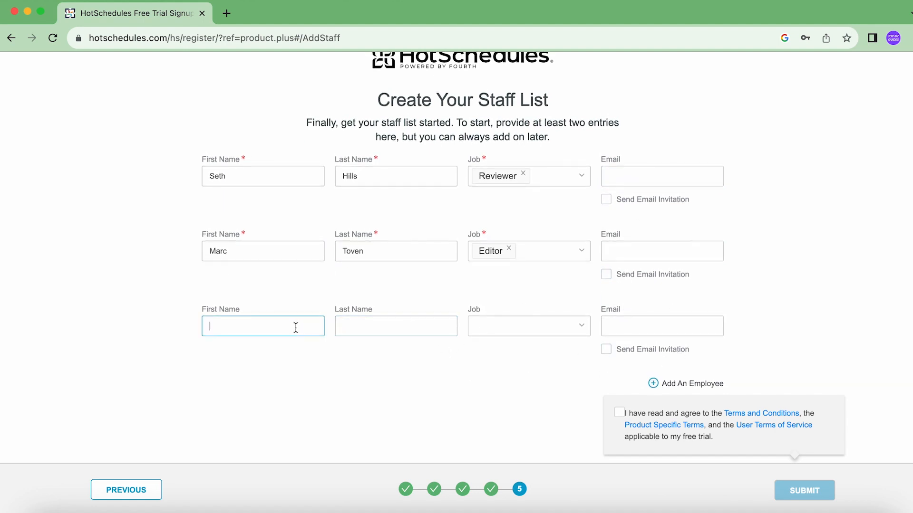
{"action": "type", "text": "John"}
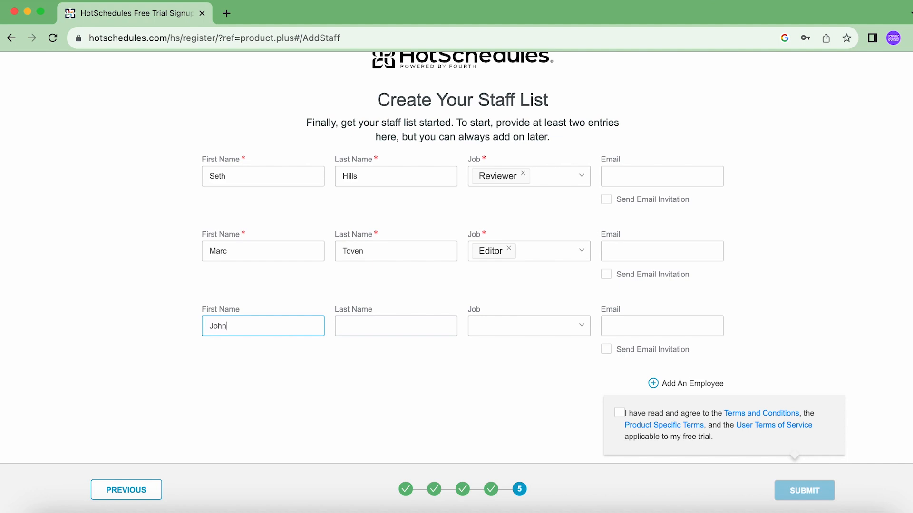
{"action": "type", "text": "Bake"}
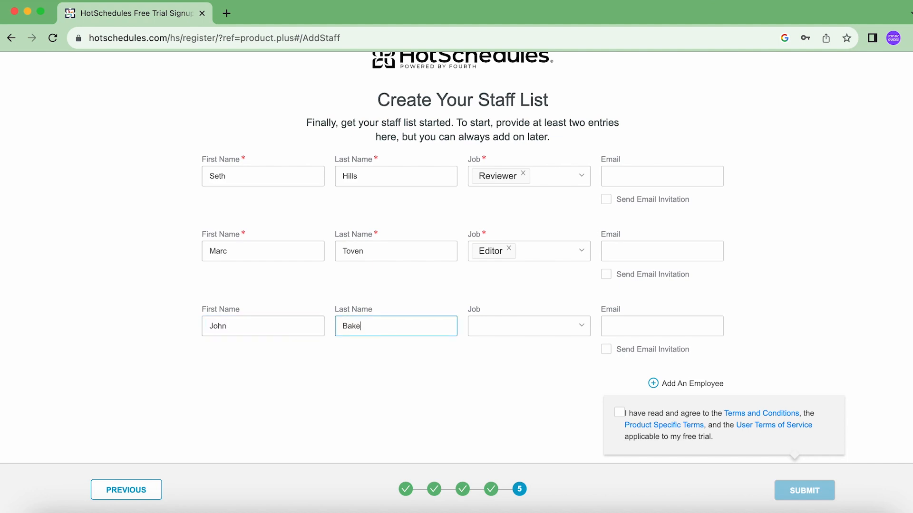
{"action": "type", "text": "r"}
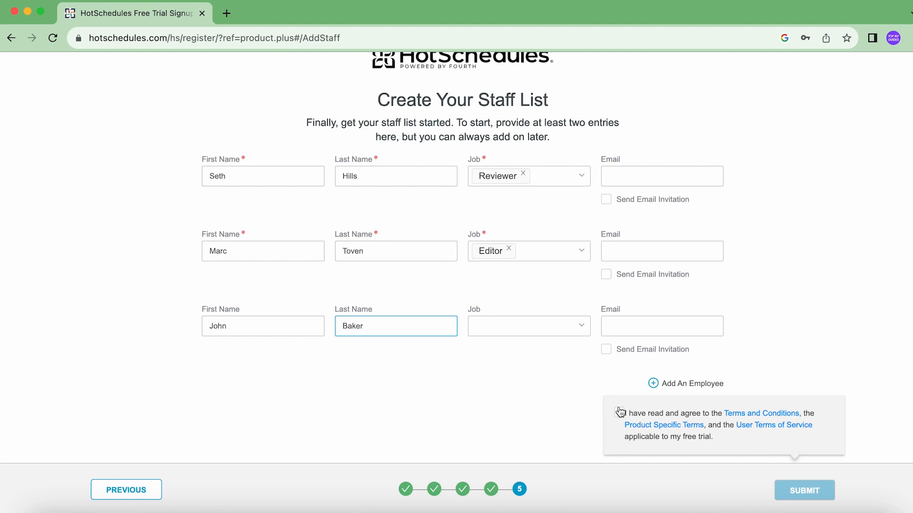
Accept the free trial terms, submit the signup, and launch HotSchedules.
{"action": "left_click", "coordinate": [619, 413]}
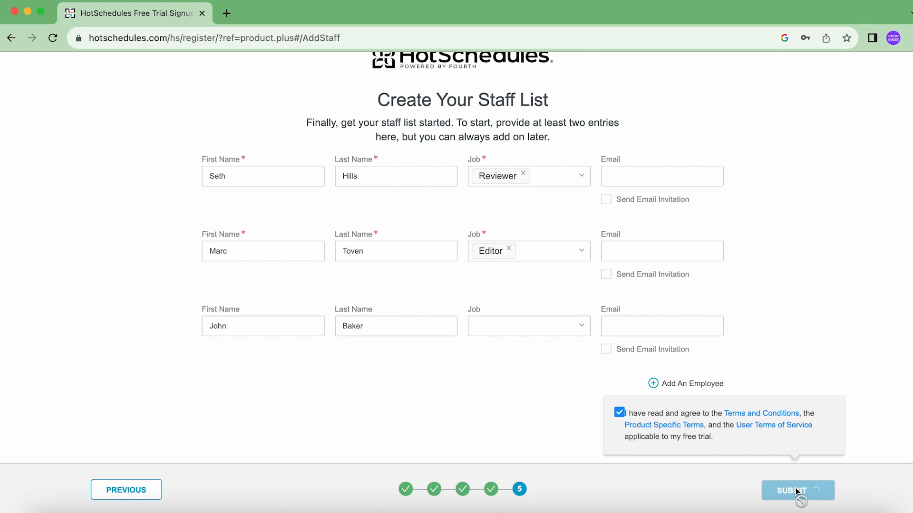
{"action": "left_click", "coordinate": [798, 490]}
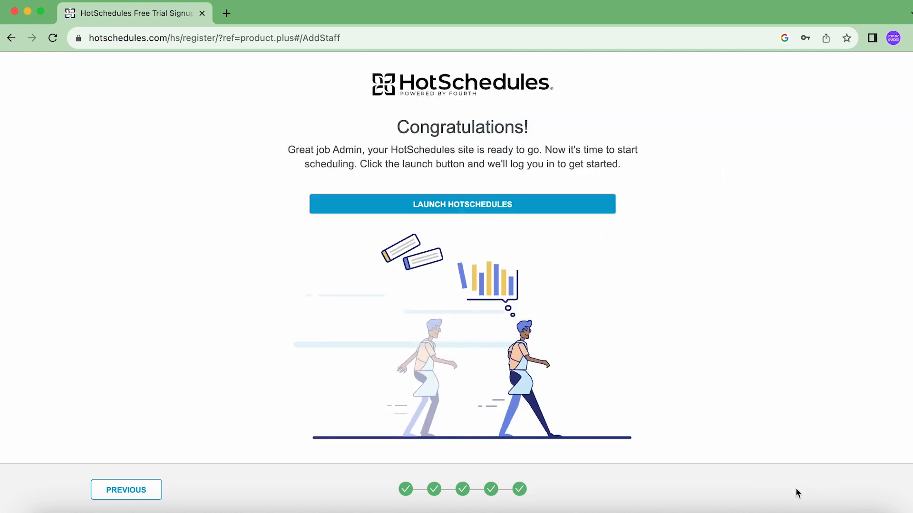
{"action": "mouse_move", "coordinate": [533, 204]}
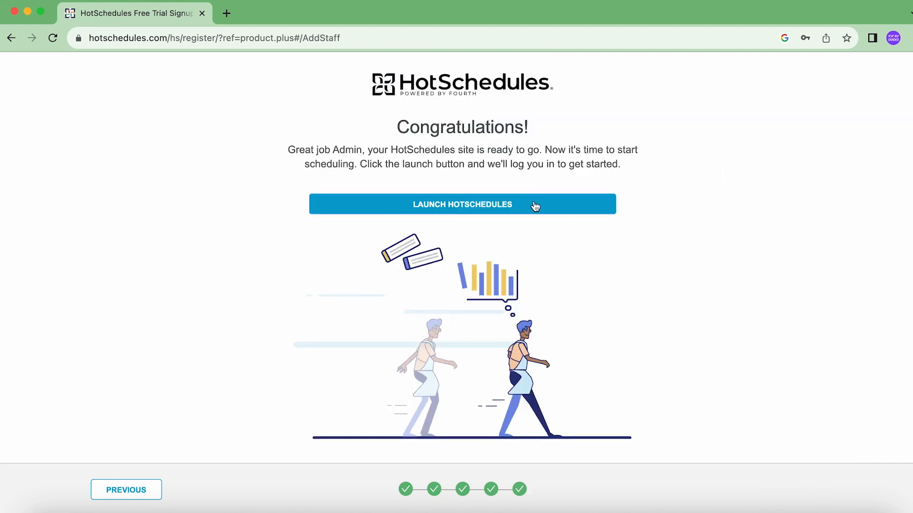
{"action": "left_click", "coordinate": [461, 204]}
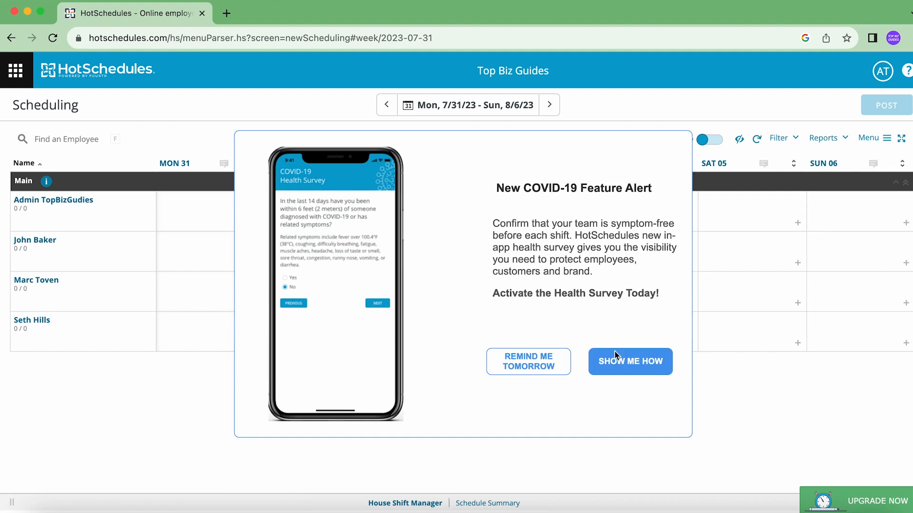
Dismiss the COVID-19 feature alert with Remind Me Tomorrow.
{"action": "left_click", "coordinate": [527, 362]}
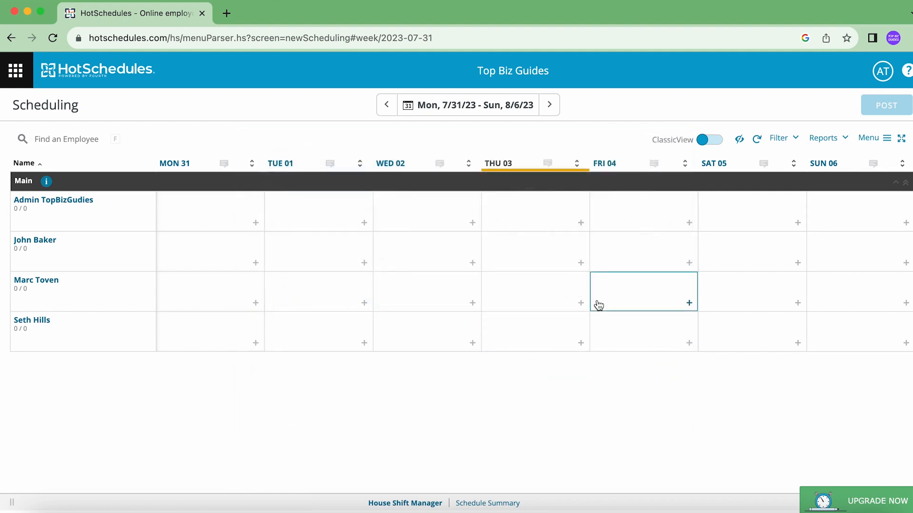